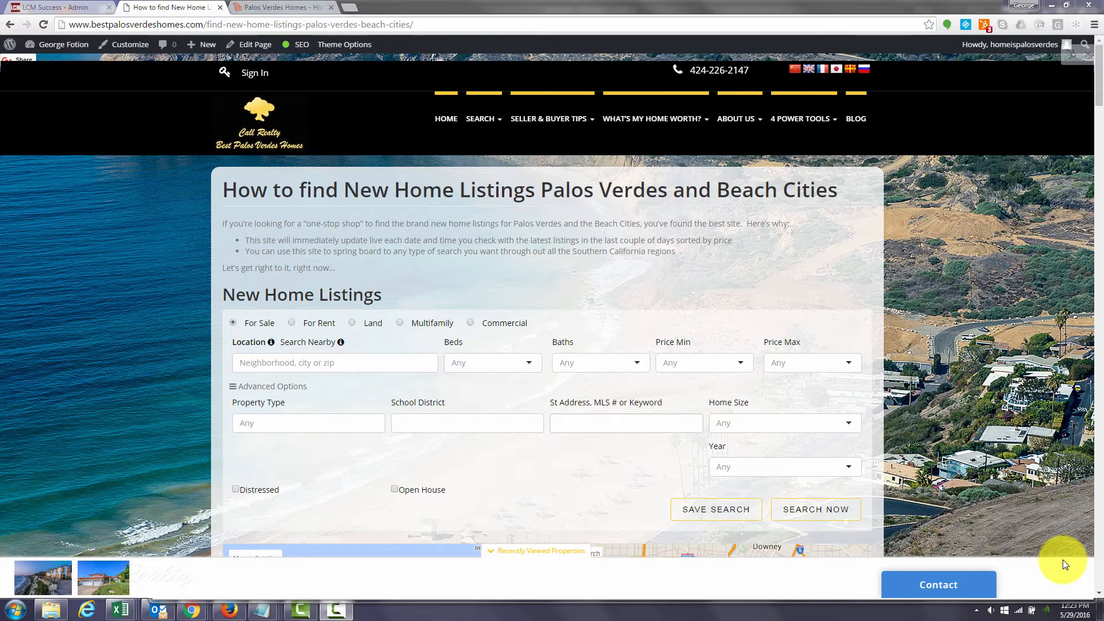
pyautogui.moveTo(1095, 384)
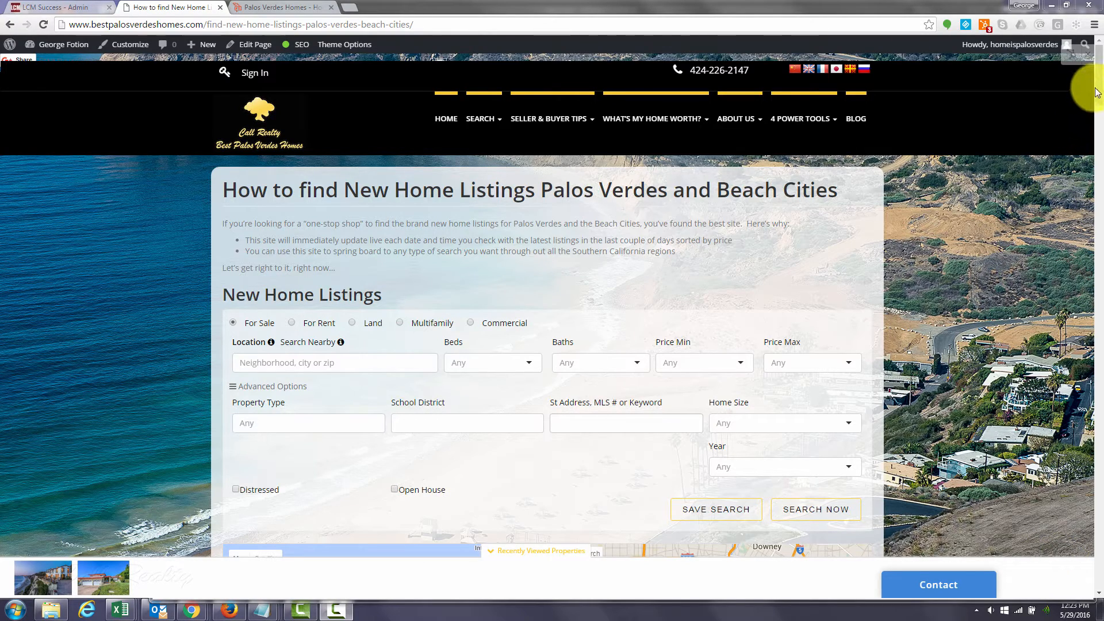
# - Scroll down past the search form to the Palos Verdes listings map and first property cards
pyautogui.scroll(-3)
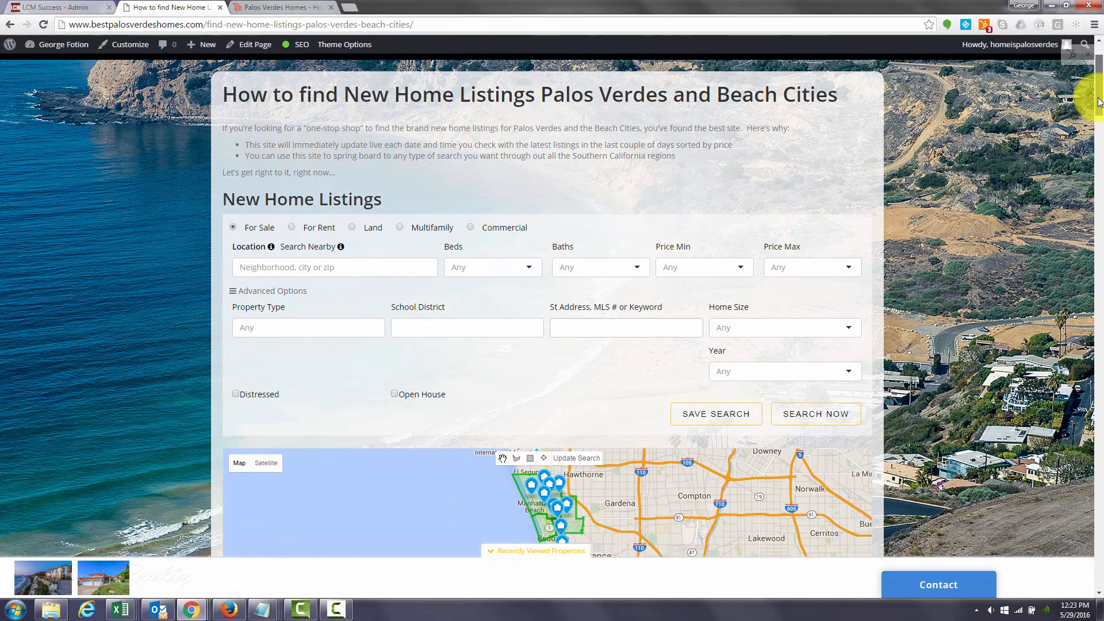
pyautogui.scroll(-3)
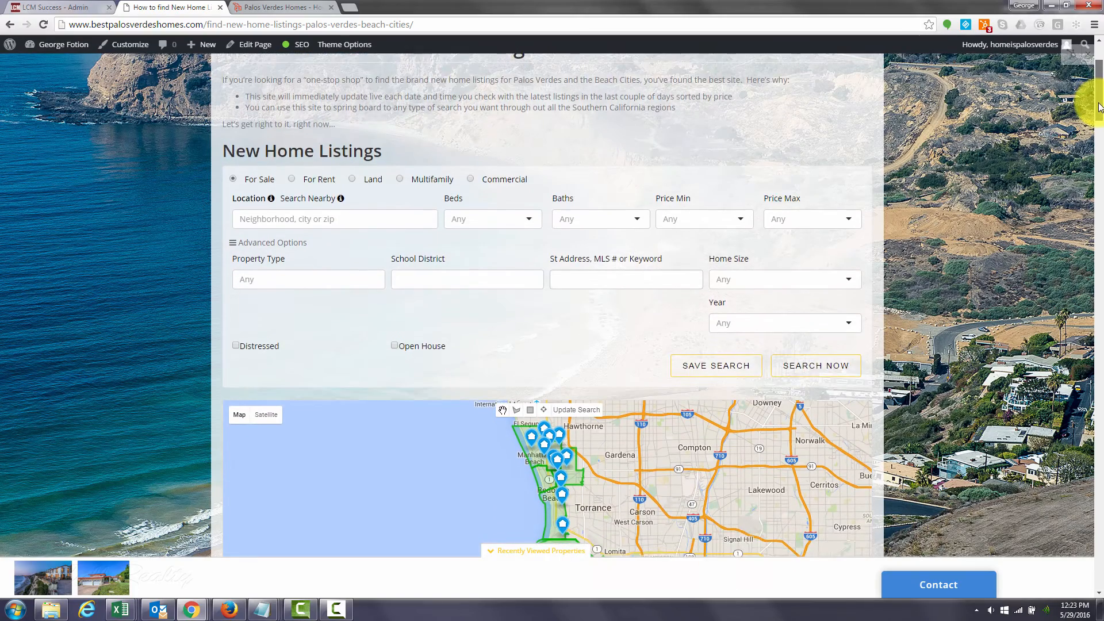
pyautogui.scroll(-3)
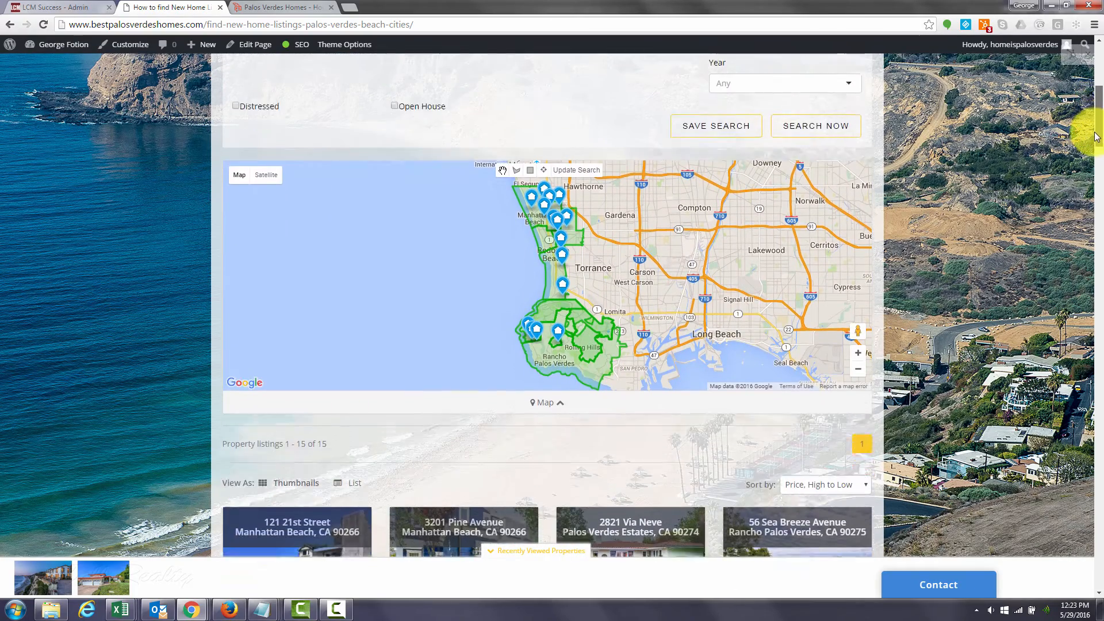
pyautogui.scroll(-3)
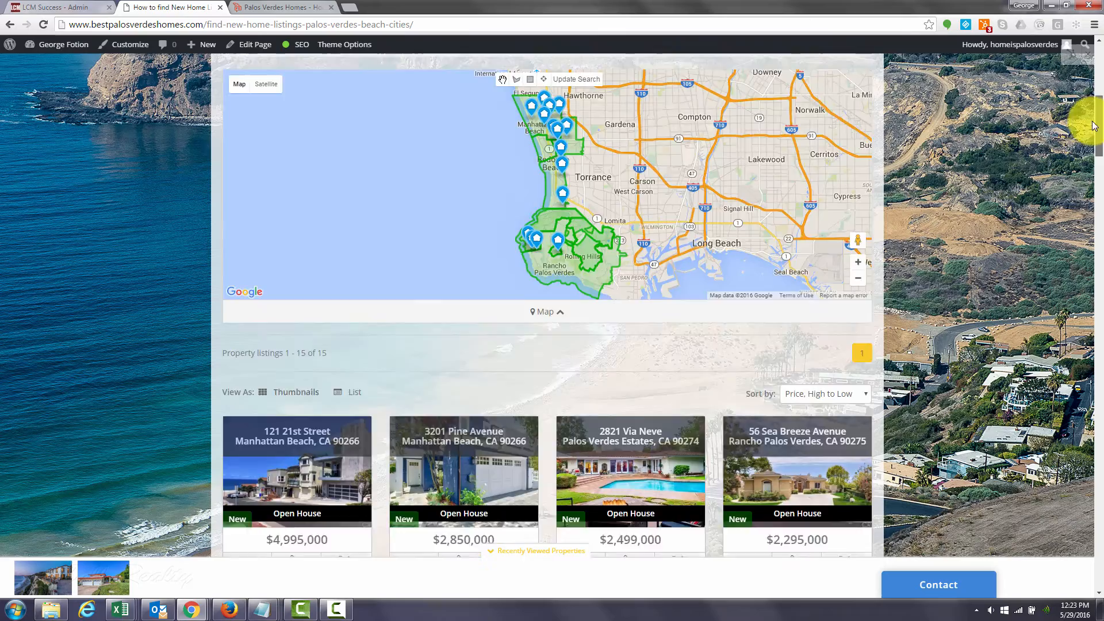
pyautogui.scroll(3)
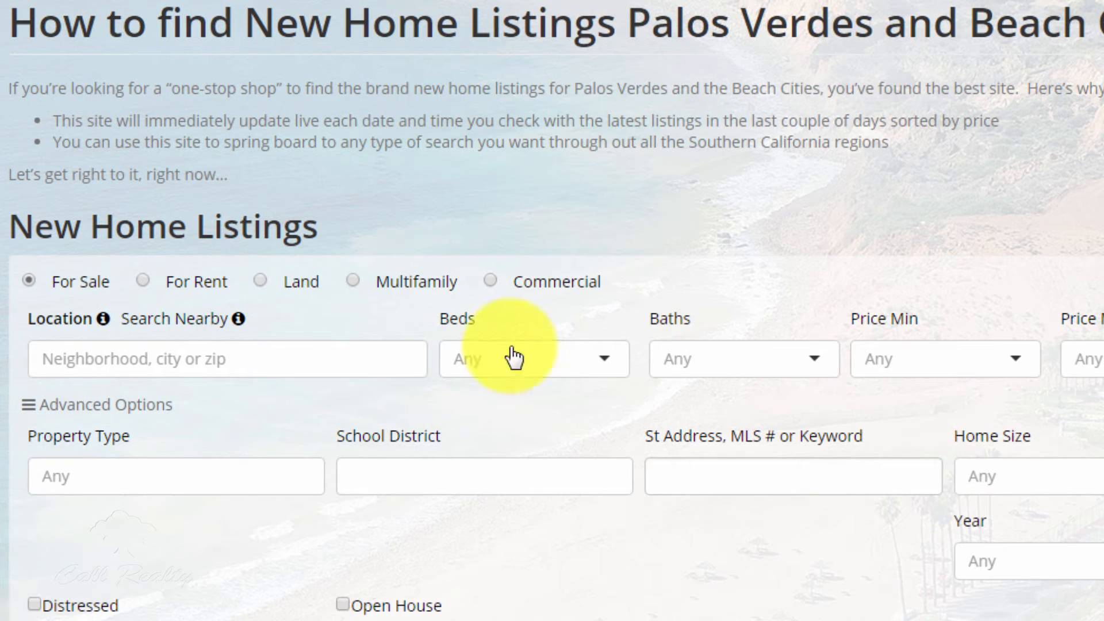
pyautogui.moveTo(757, 539)
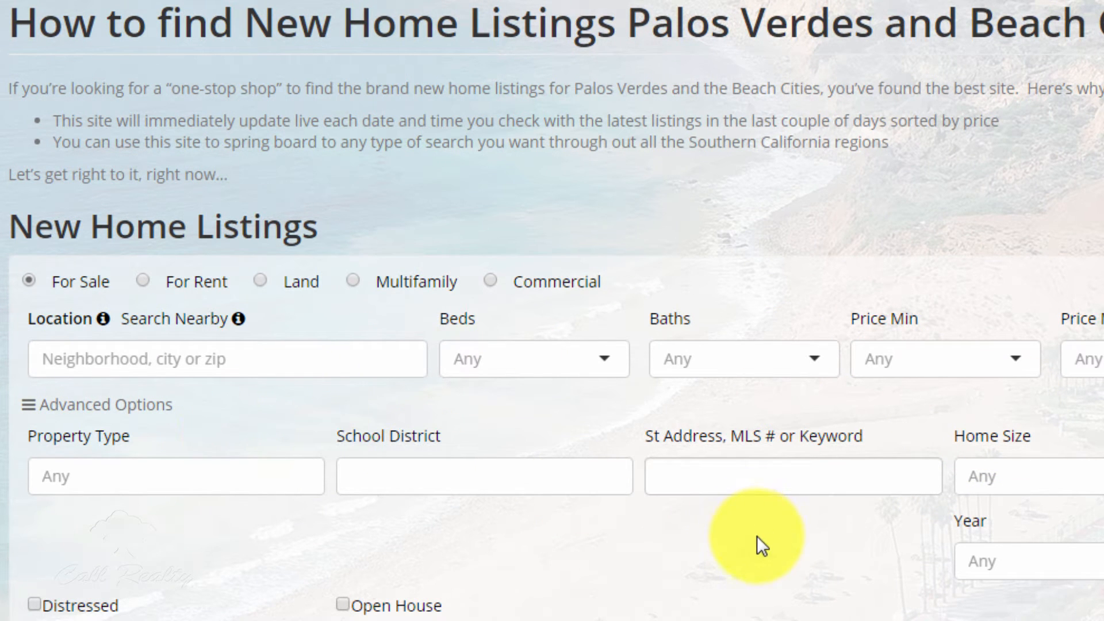
pyautogui.moveTo(838, 570)
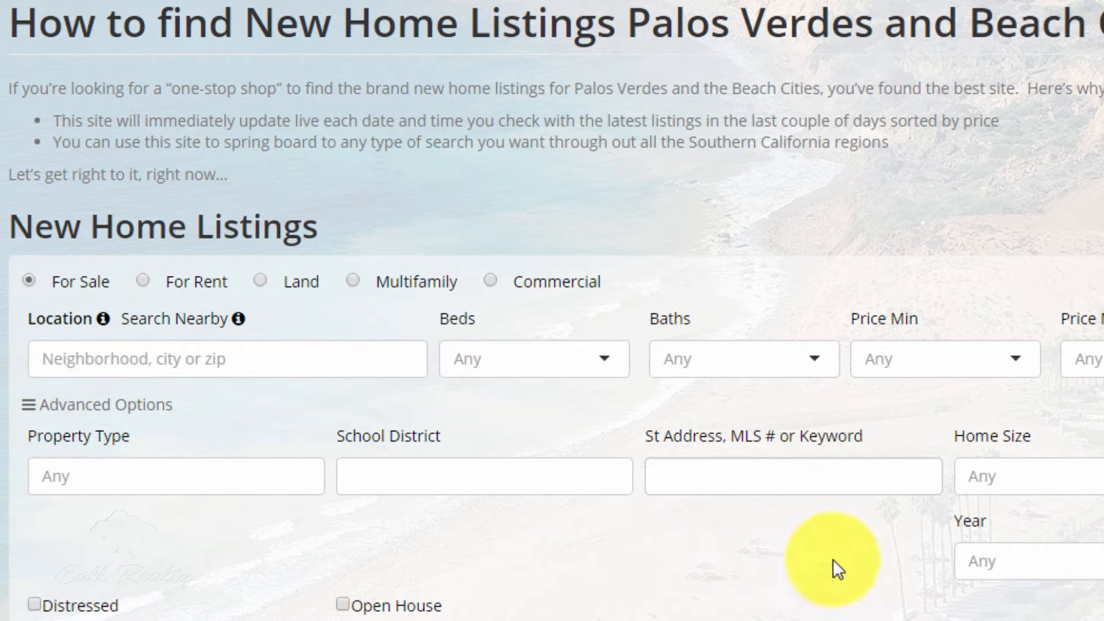
pyautogui.moveTo(196, 456)
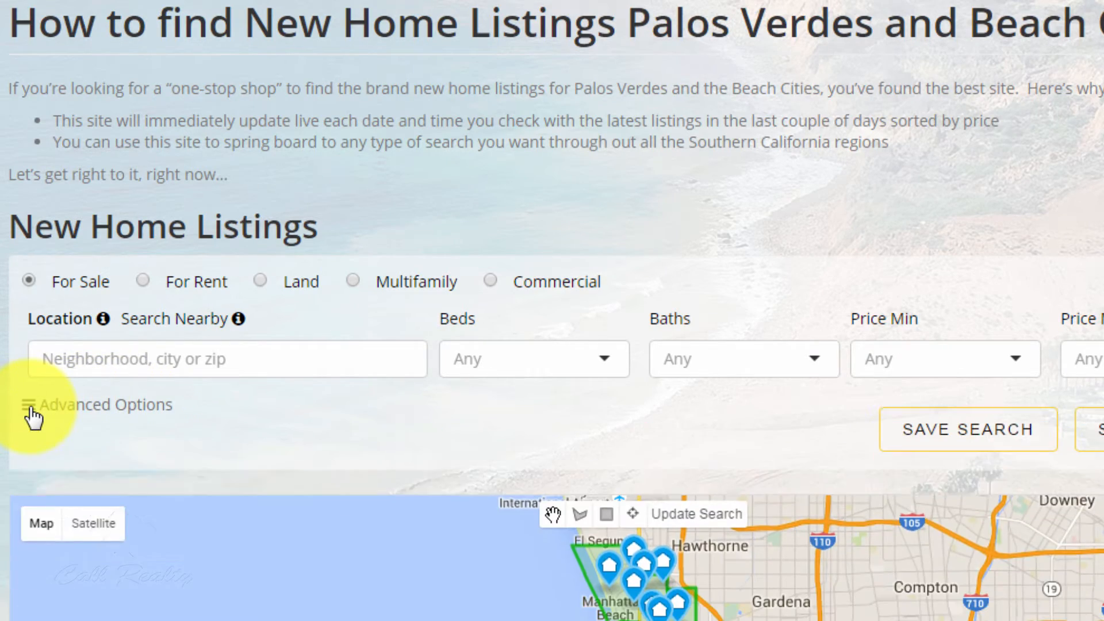
# - Expand Advanced Options to show Property Type, School District, Home Size and year fields
pyautogui.click(31, 405)
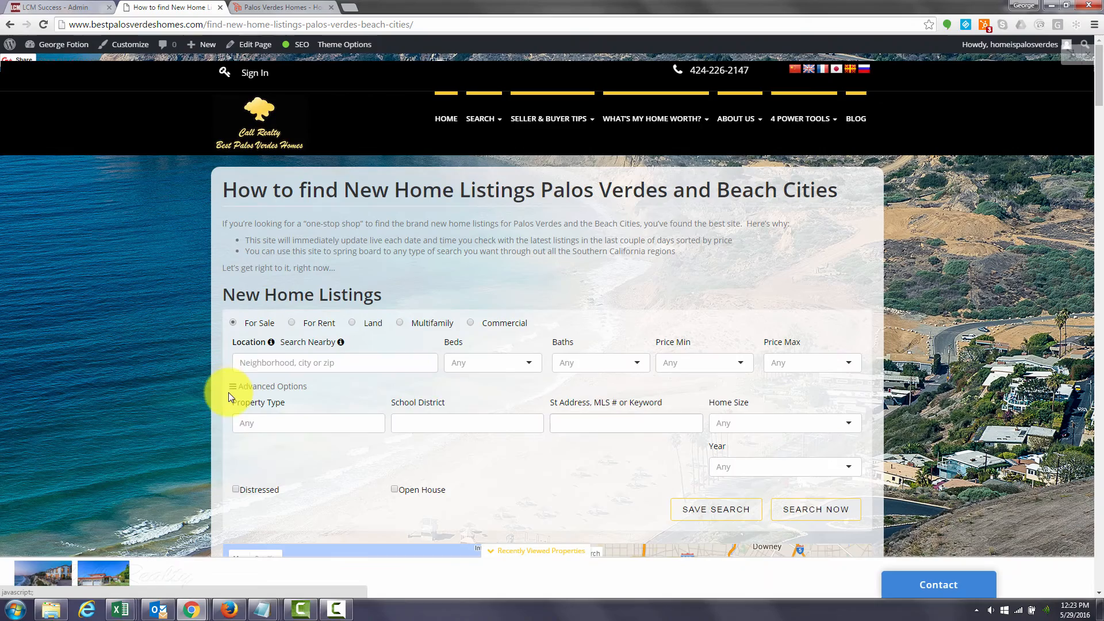
# - Scroll through all 15 listings down to 1719 Goodman Avenue in Redondo Beach
pyautogui.scroll(-3)
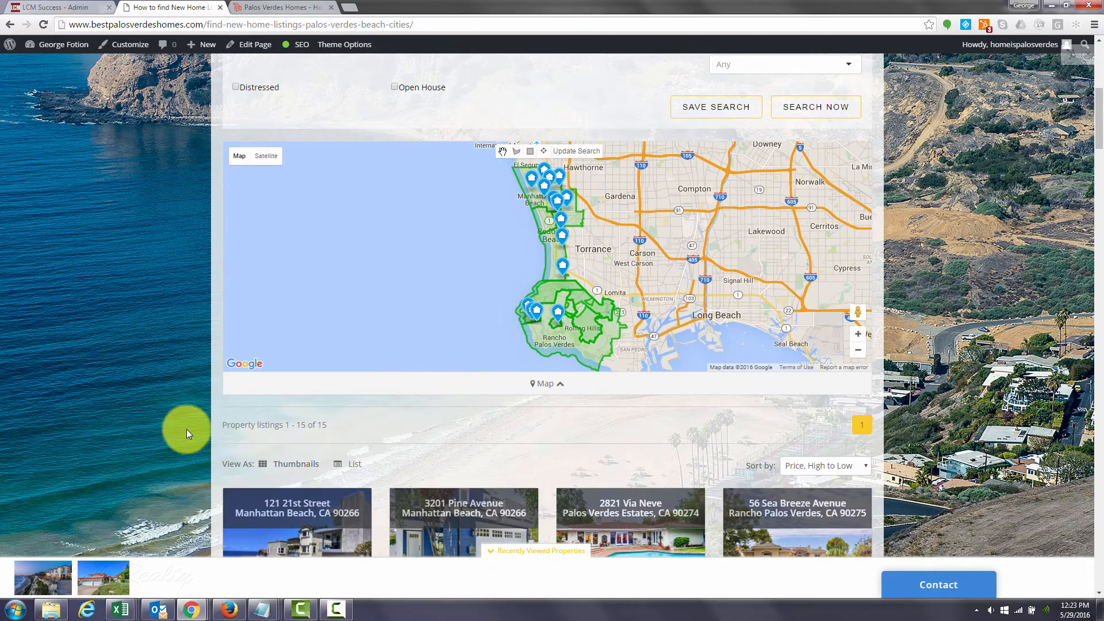
pyautogui.moveTo(548, 273)
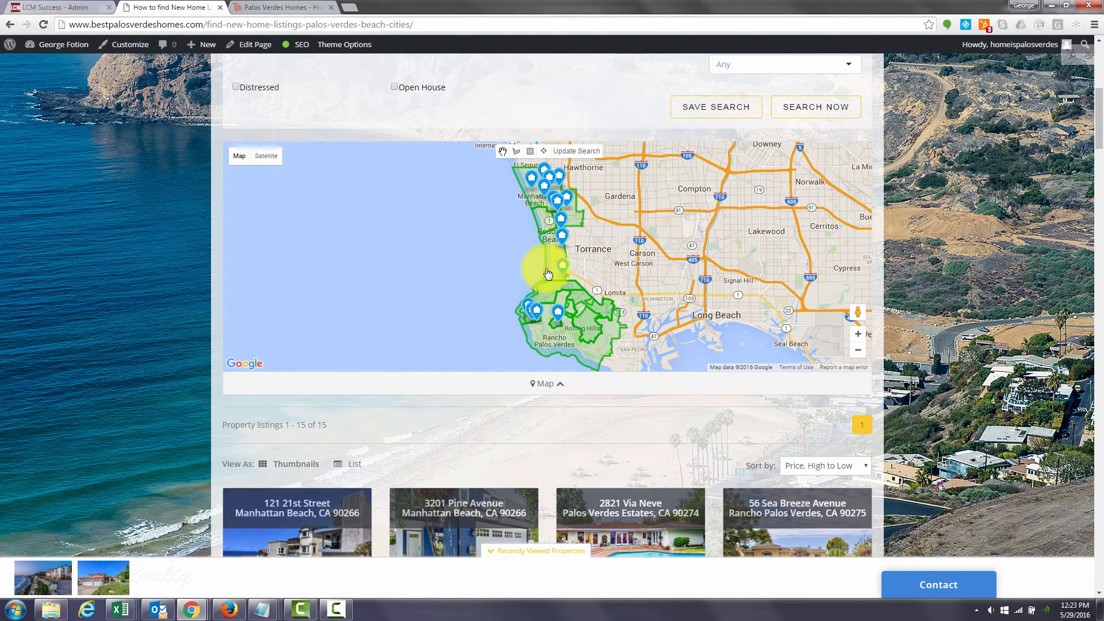
pyautogui.scroll(-3)
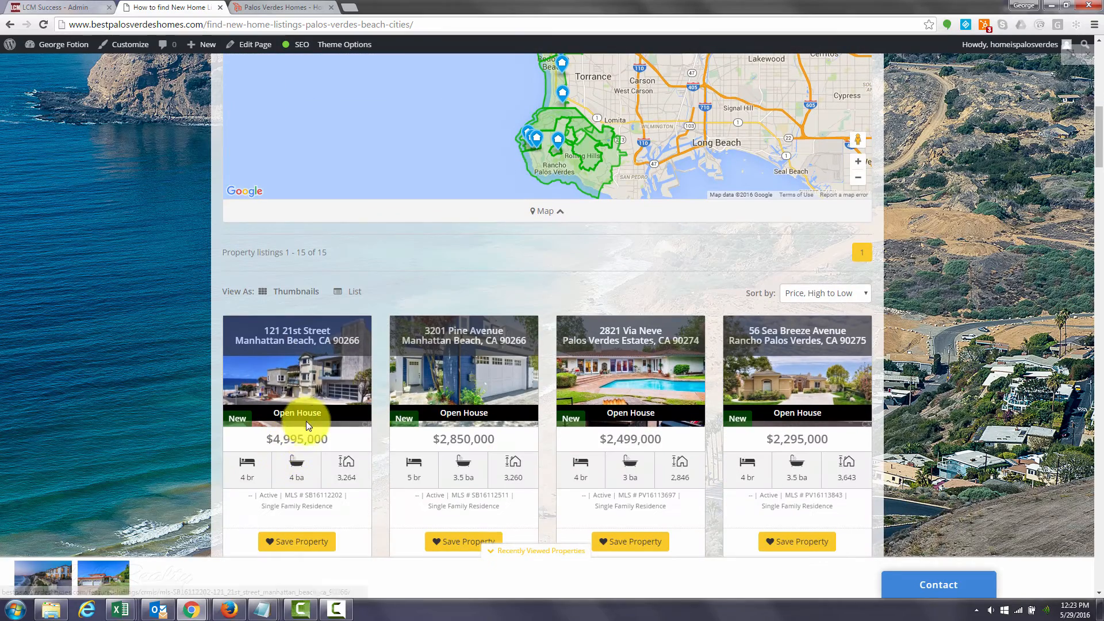
pyautogui.scroll(-3)
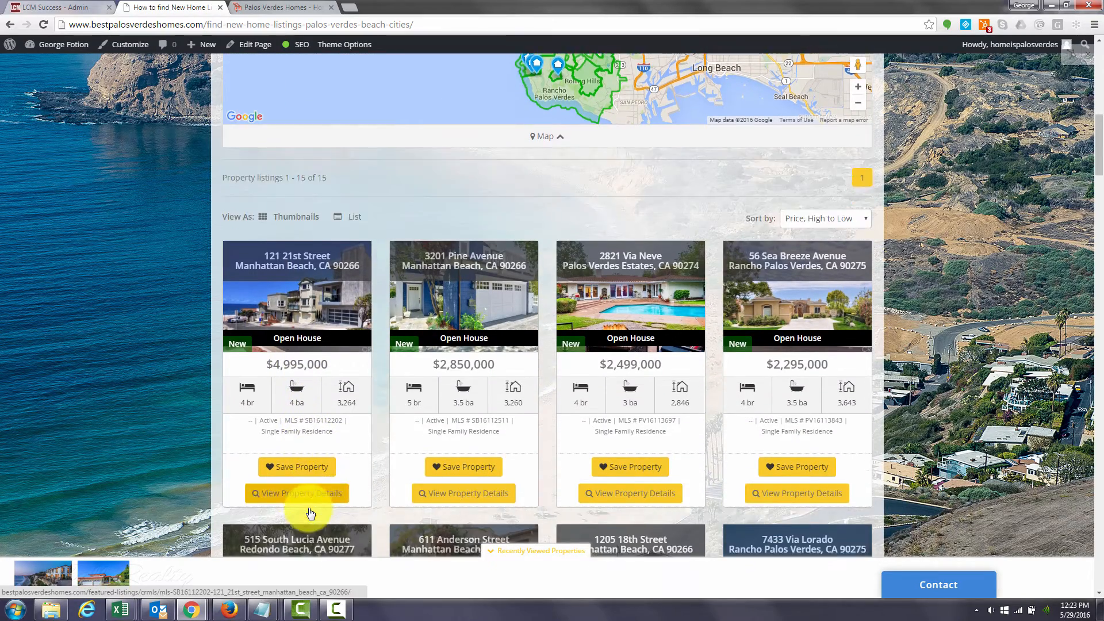
pyautogui.scroll(-3)
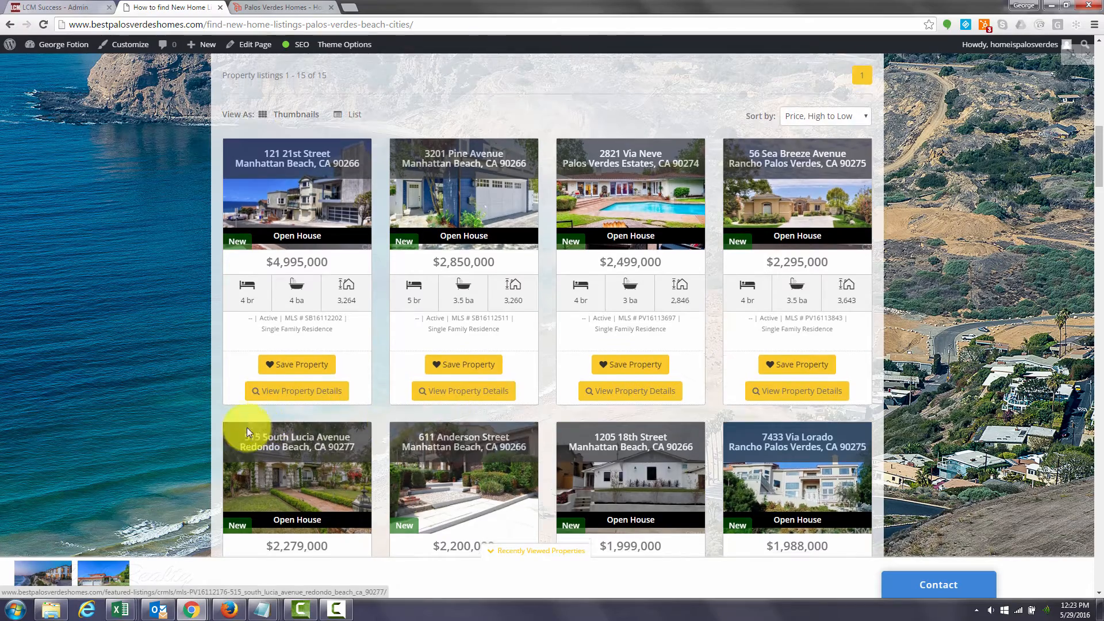
pyautogui.scroll(-3)
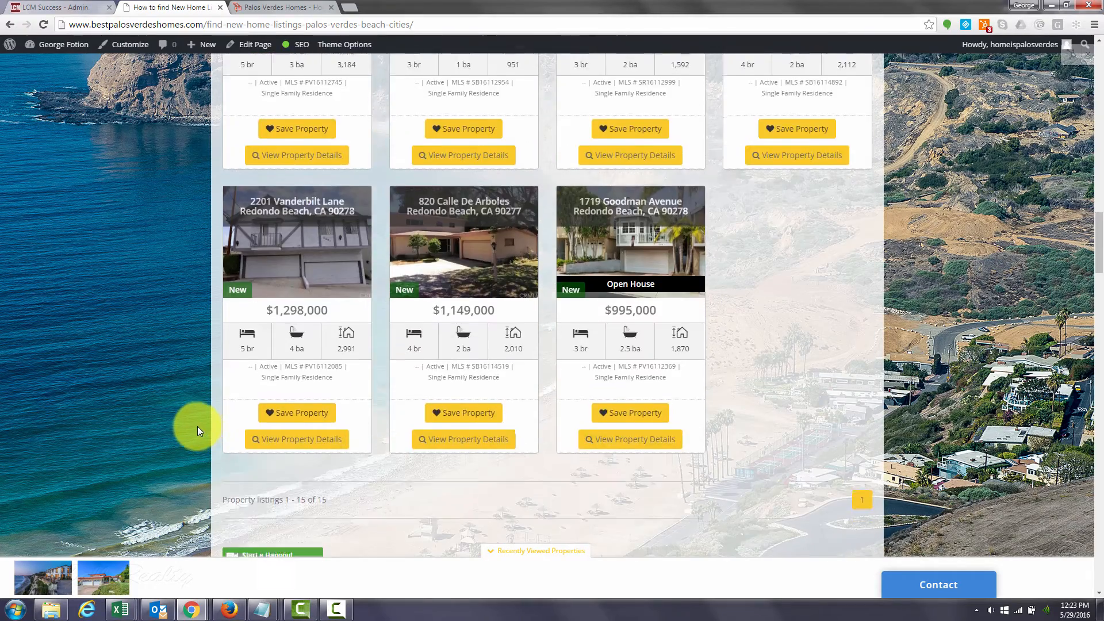
pyautogui.scroll(-3)
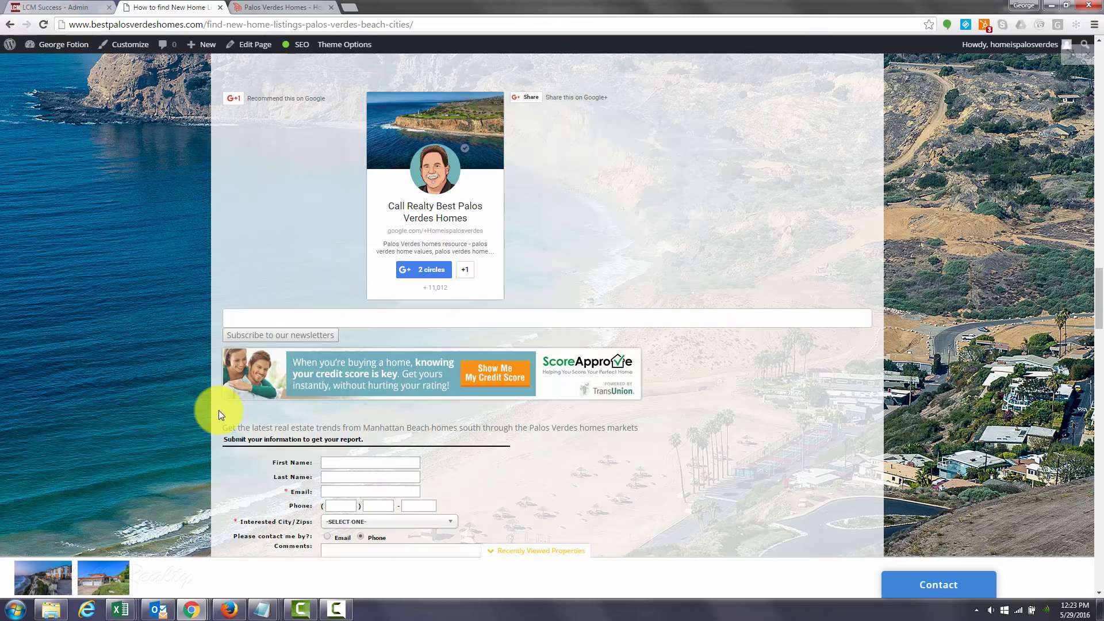
# - Scroll past the ScoreApprove banner and Altos report form to the Lifestyle Finder widget
pyautogui.scroll(3)
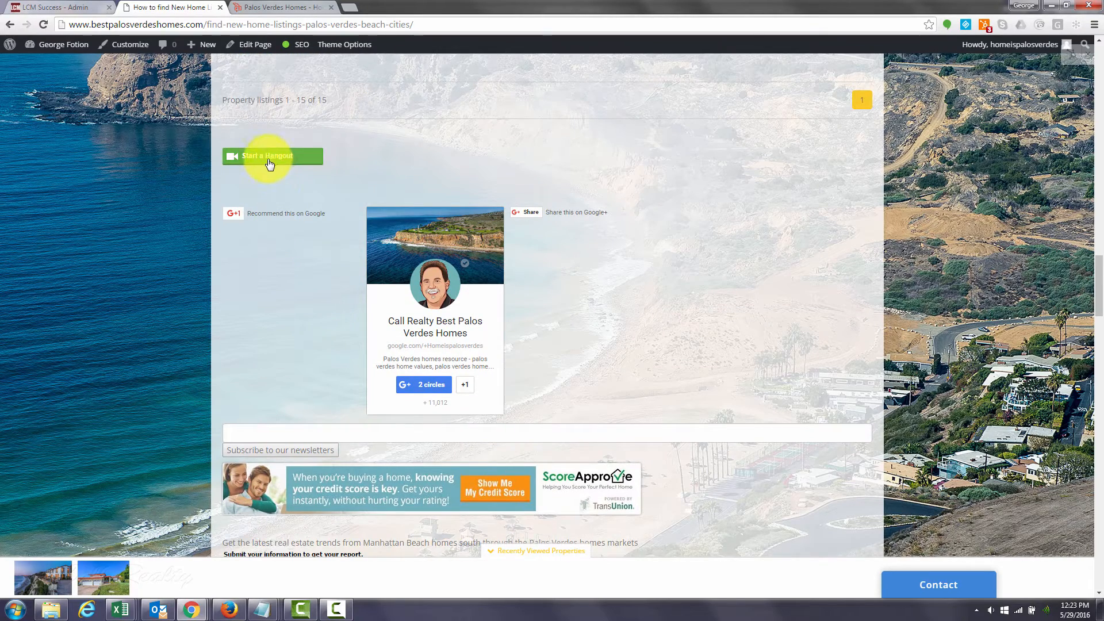
pyautogui.scroll(-3)
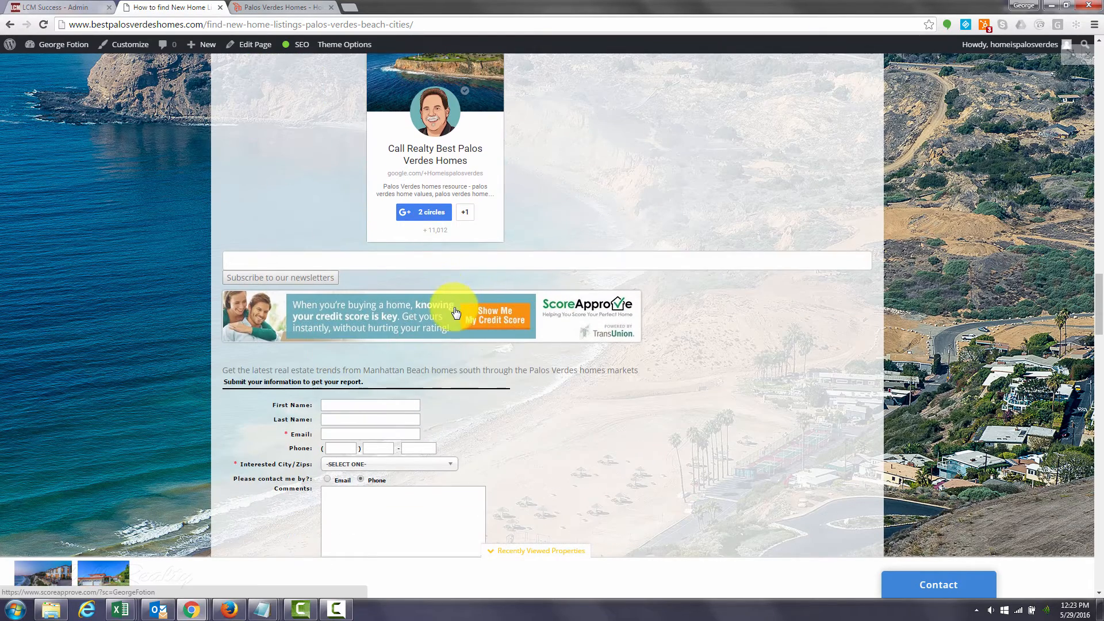
pyautogui.moveTo(448, 368)
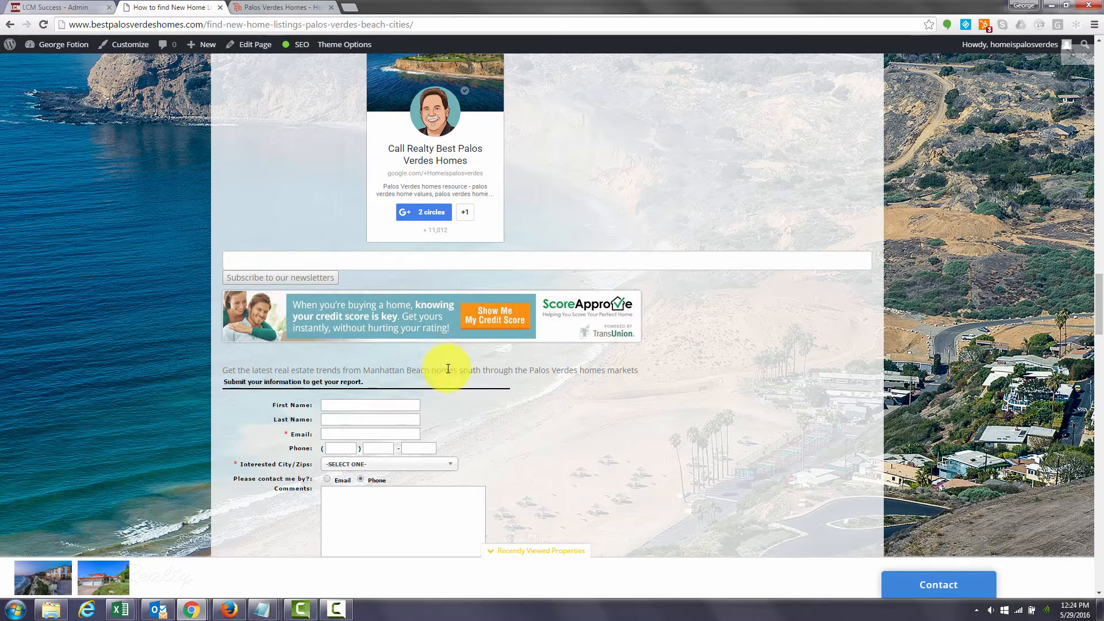
pyautogui.scroll(-3)
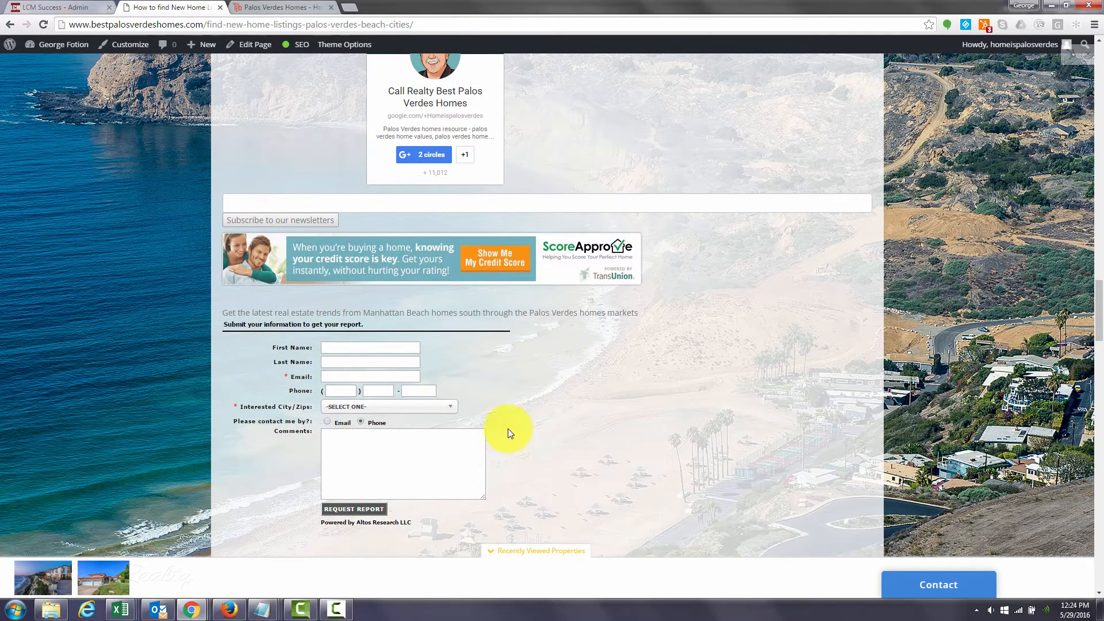
pyautogui.scroll(-3)
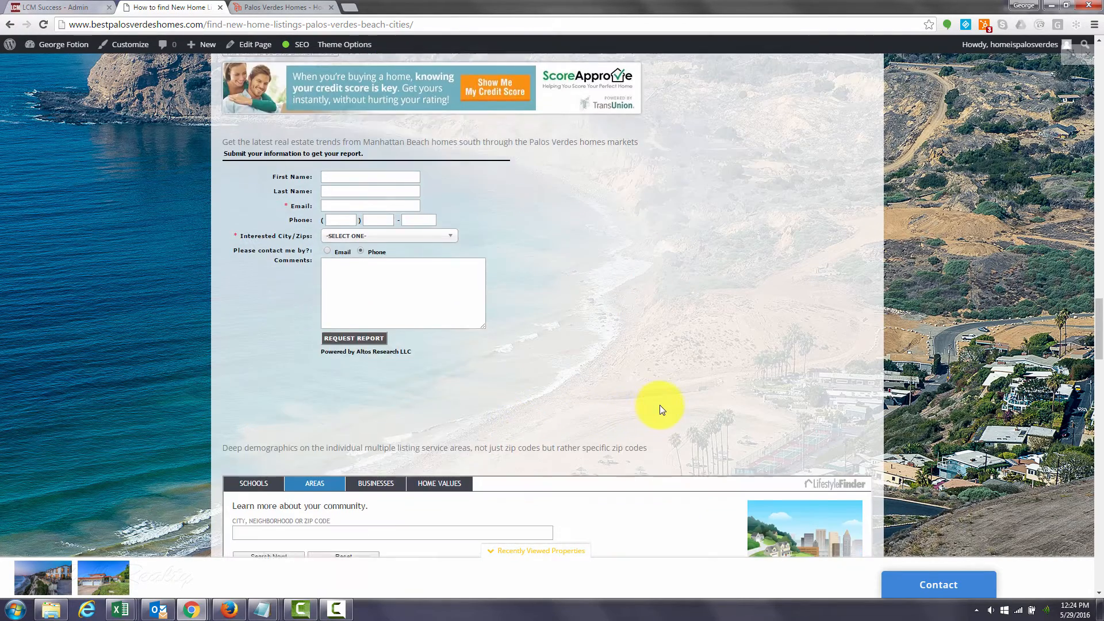
pyautogui.scroll(-3)
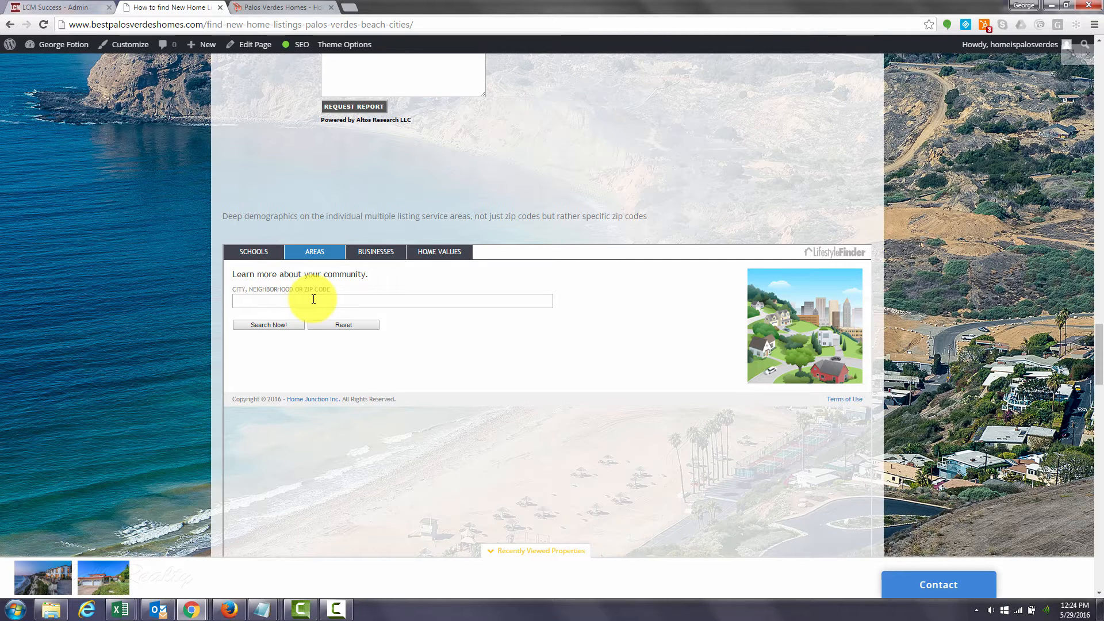
pyautogui.moveTo(269, 303)
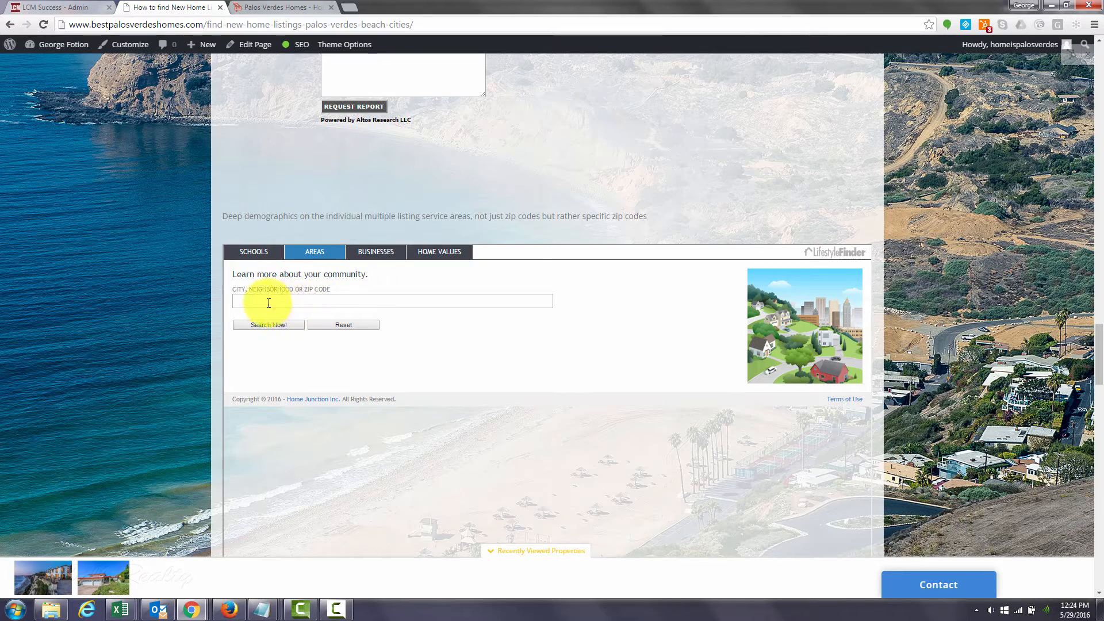
# - Scroll to the Google+, Zillow, Yelp and MLS Market Snapshot badges and newsletters panel
pyautogui.scroll(3)
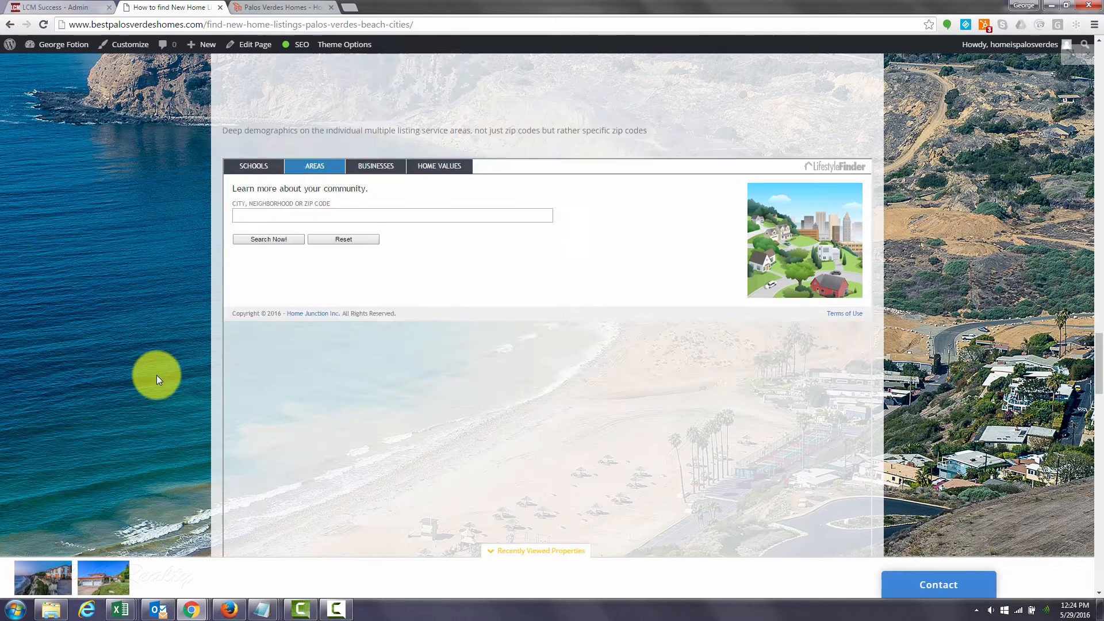
pyautogui.scroll(-3)
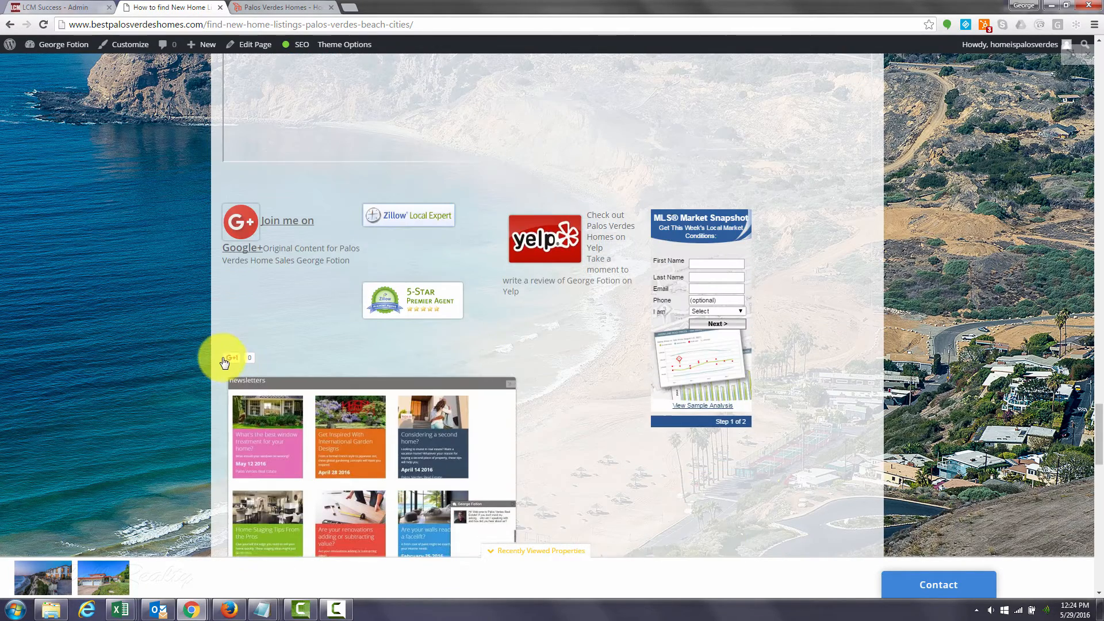
# - Browse the newsletters and sign-up form, then open the MLS widget's sample Market Snapshot analysis
pyautogui.scroll(-3)
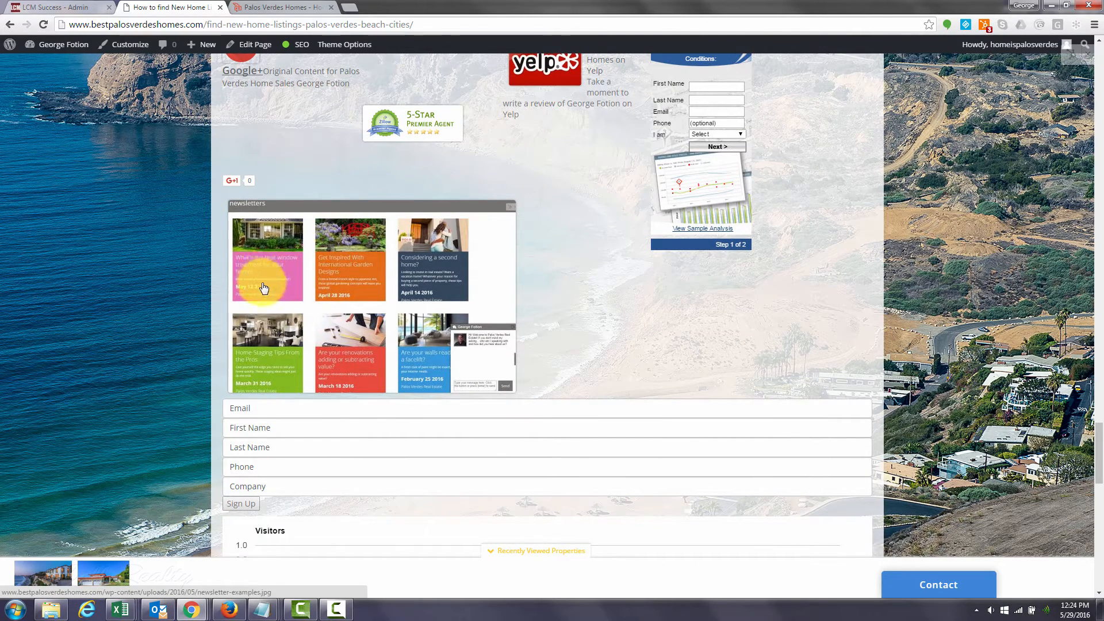
pyautogui.moveTo(299, 273)
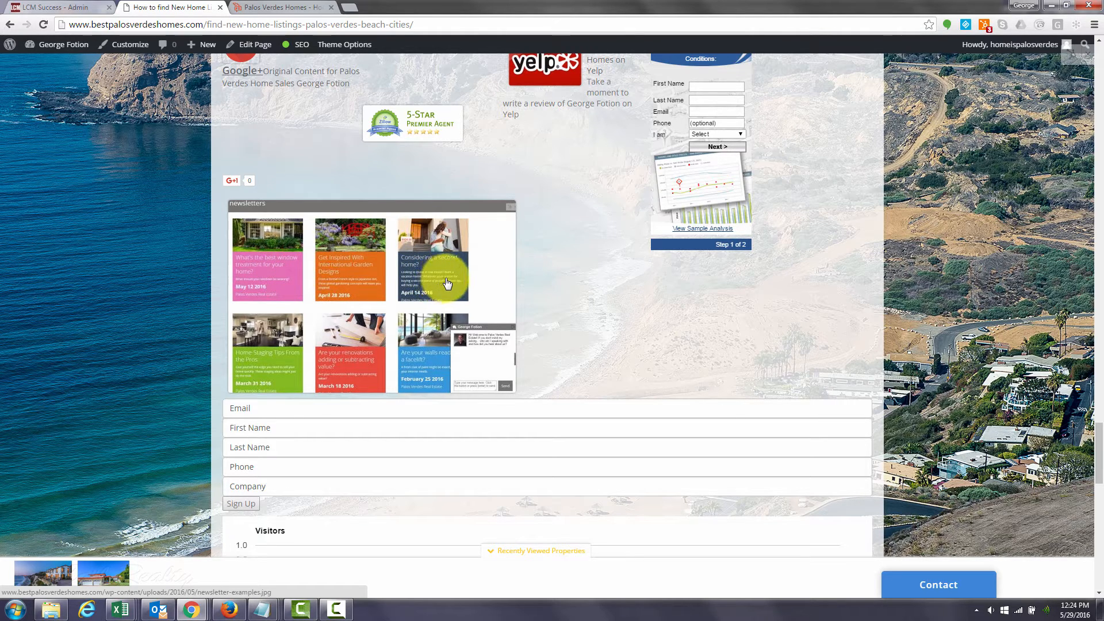
pyautogui.moveTo(326, 372)
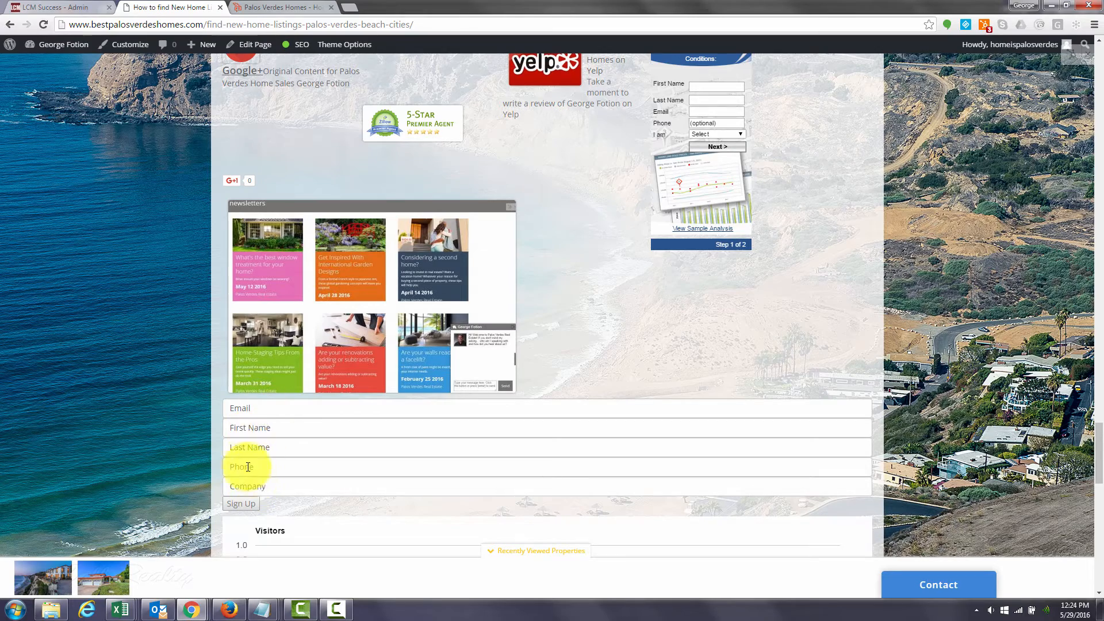
pyautogui.scroll(-3)
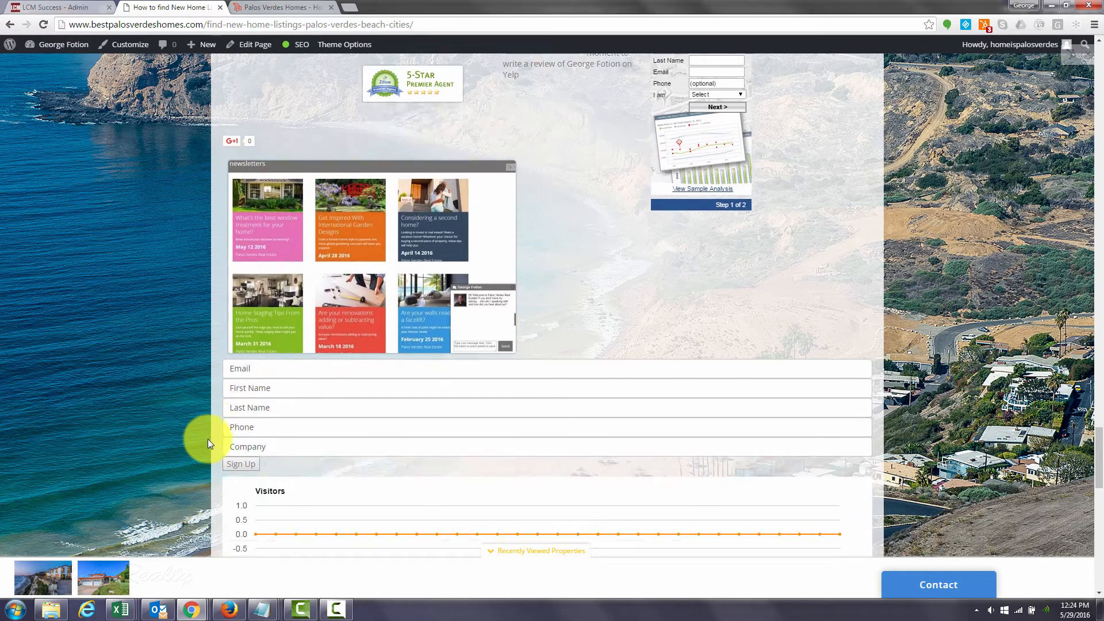
pyautogui.scroll(3)
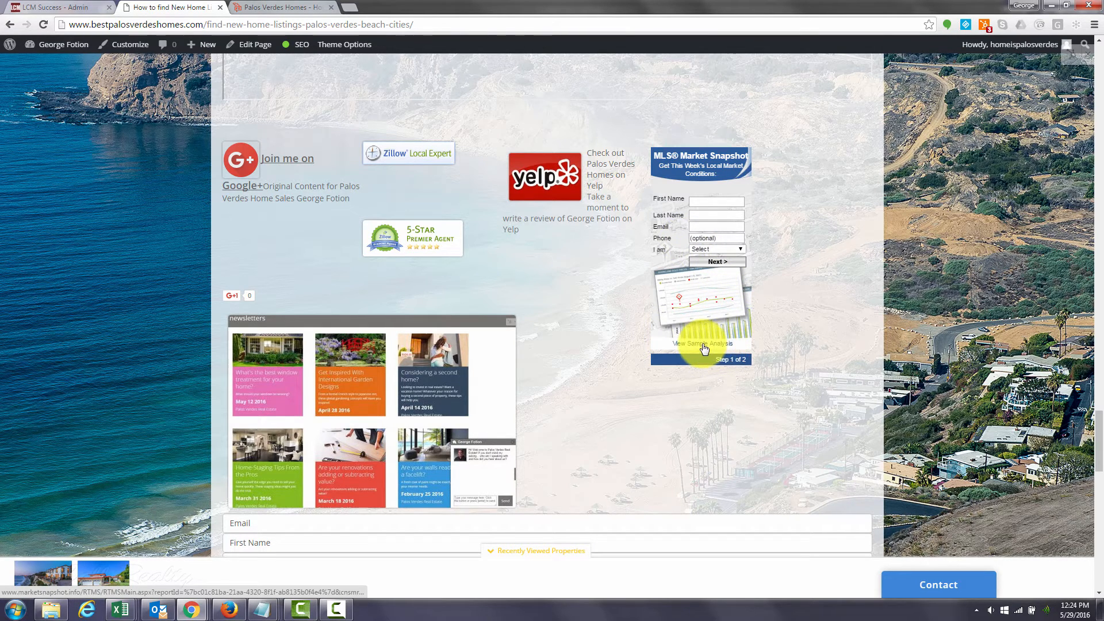
pyautogui.click(699, 344)
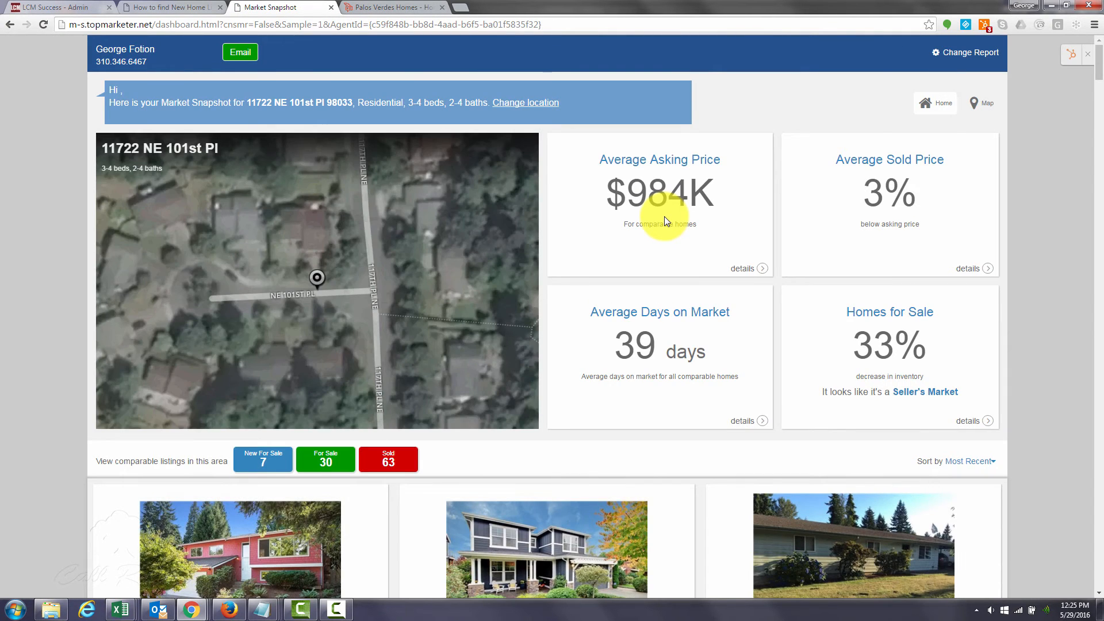
pyautogui.moveTo(602, 118)
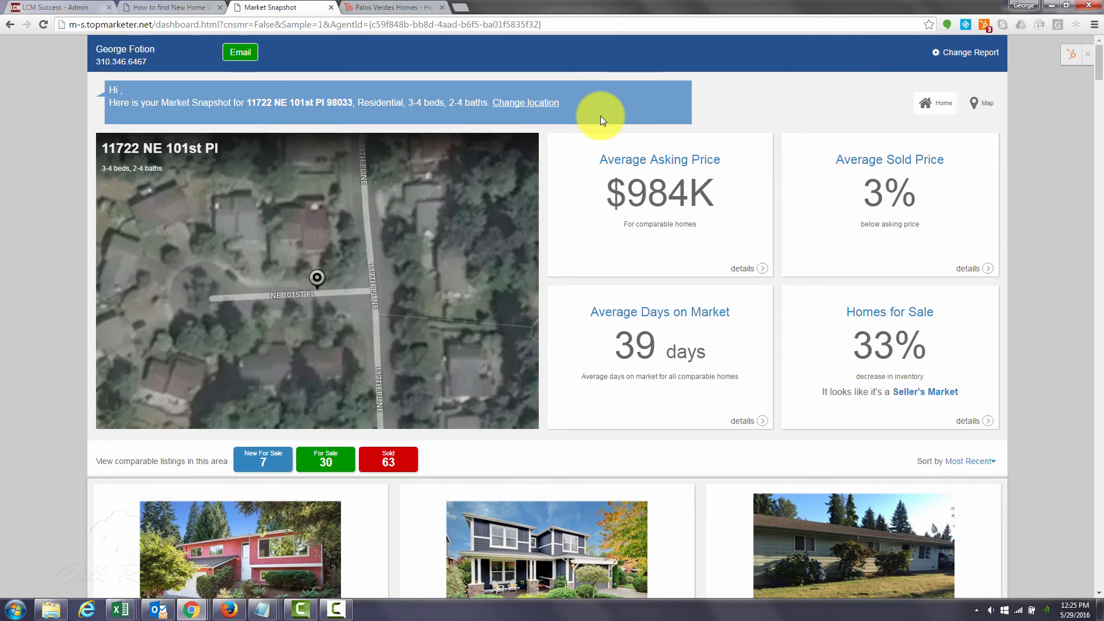